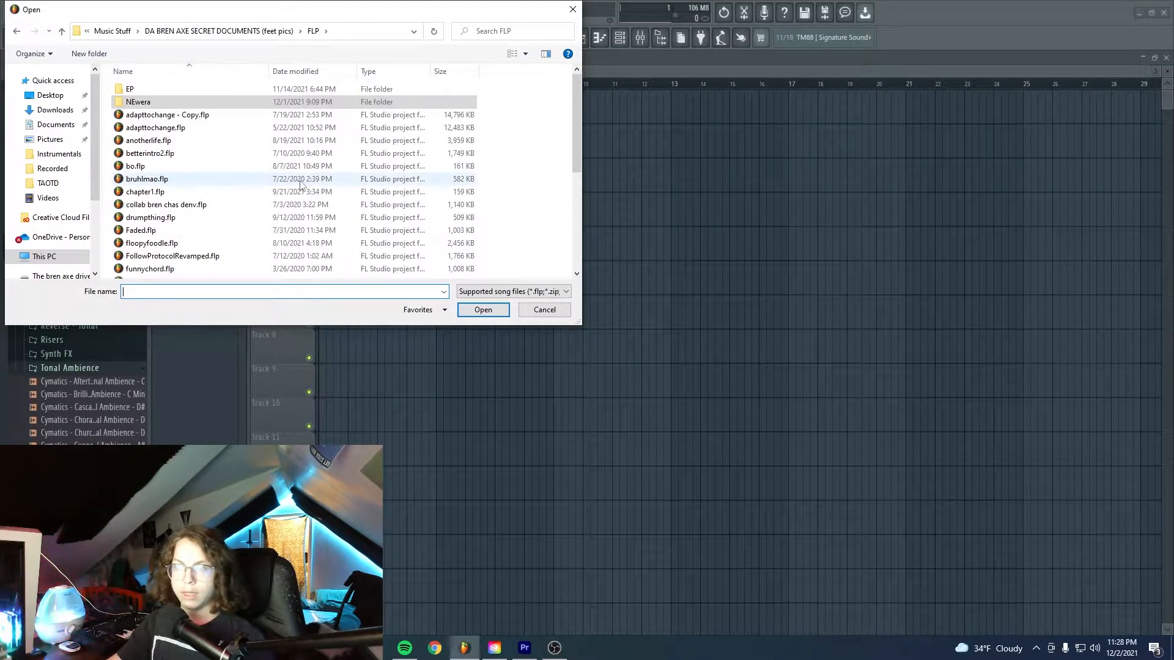
pyautogui.moveTo(255, 140)
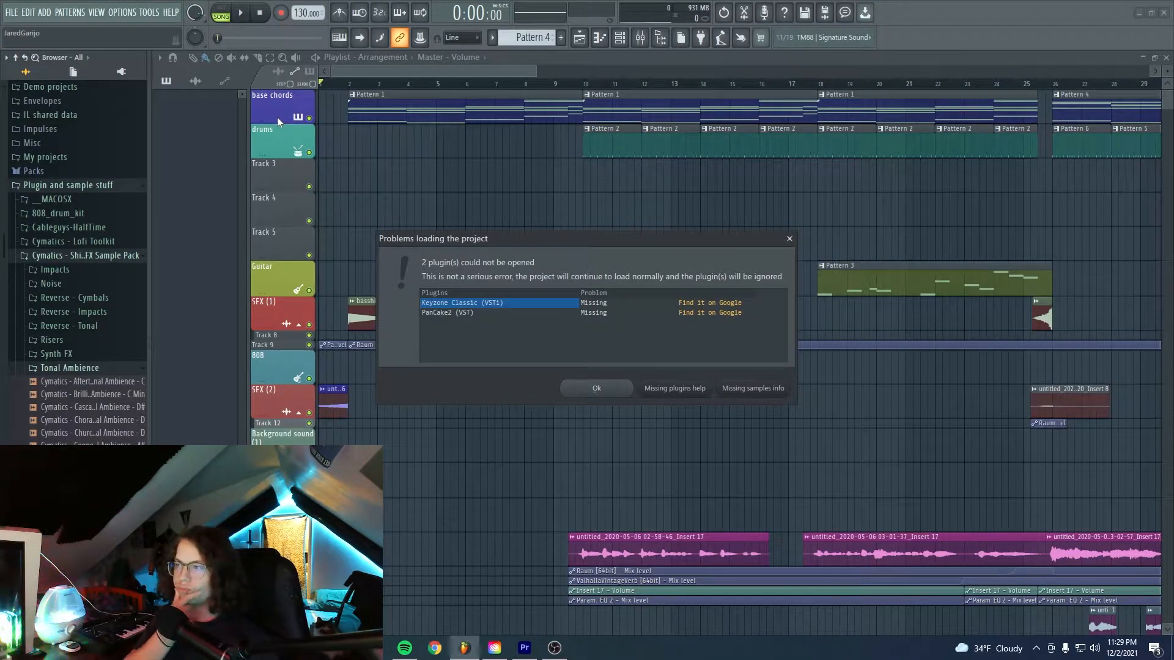
# Dismiss the 'Problems loading the project' missing-plugin warning for adapttochange.flp
pyautogui.click(595, 388)
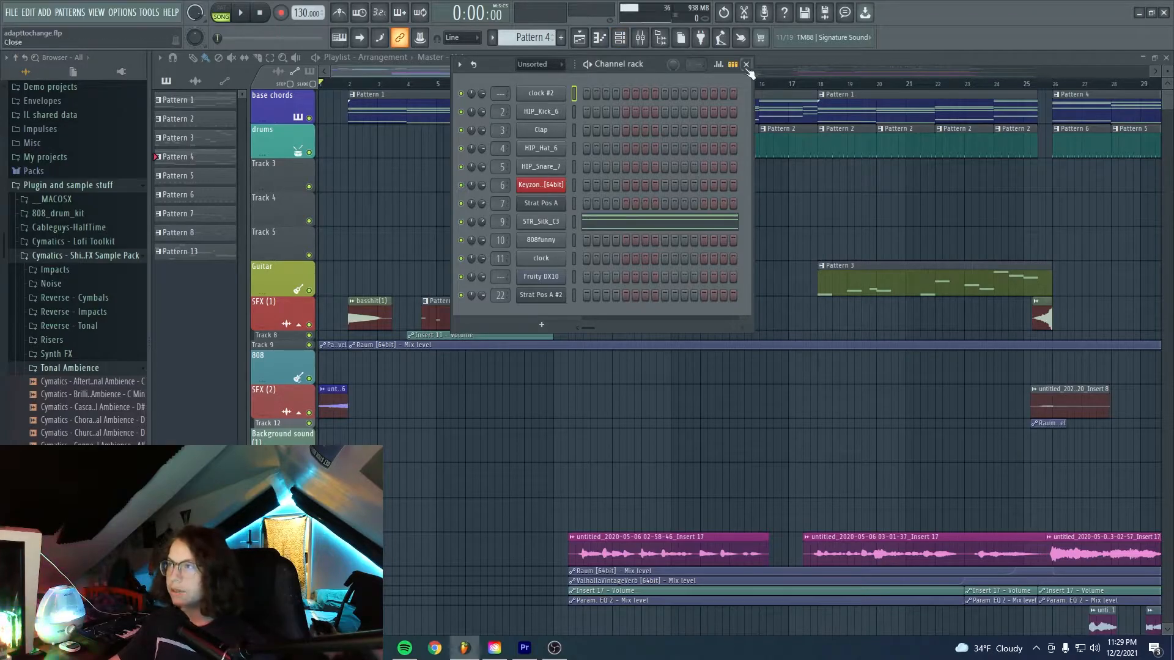
# Give The Gentleman piano in Kontakt a different key velocity curve
pyautogui.click(540, 185)
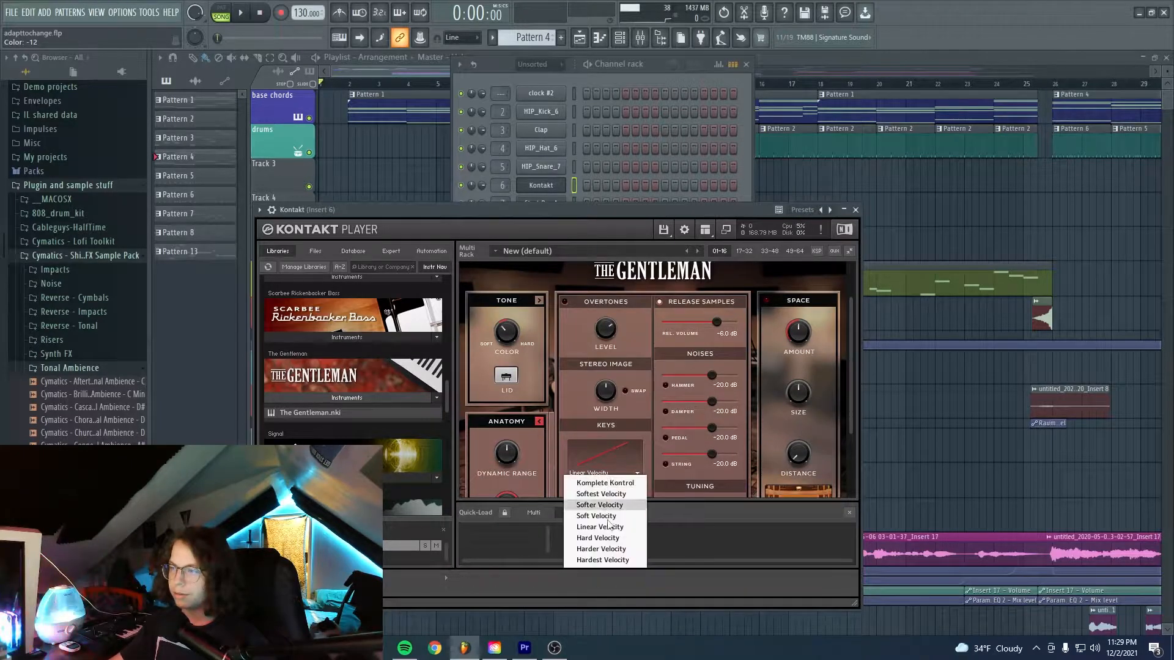
pyautogui.click(597, 538)
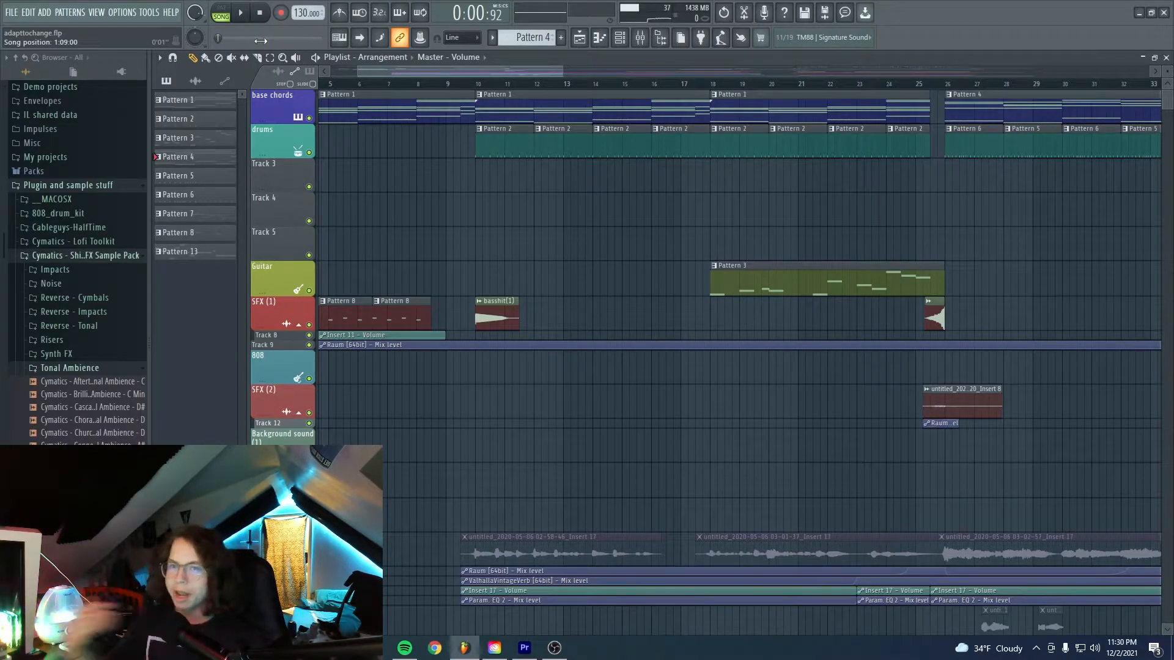
# Play the arrangement from further along the playlist timeline
pyautogui.hscroll(3)
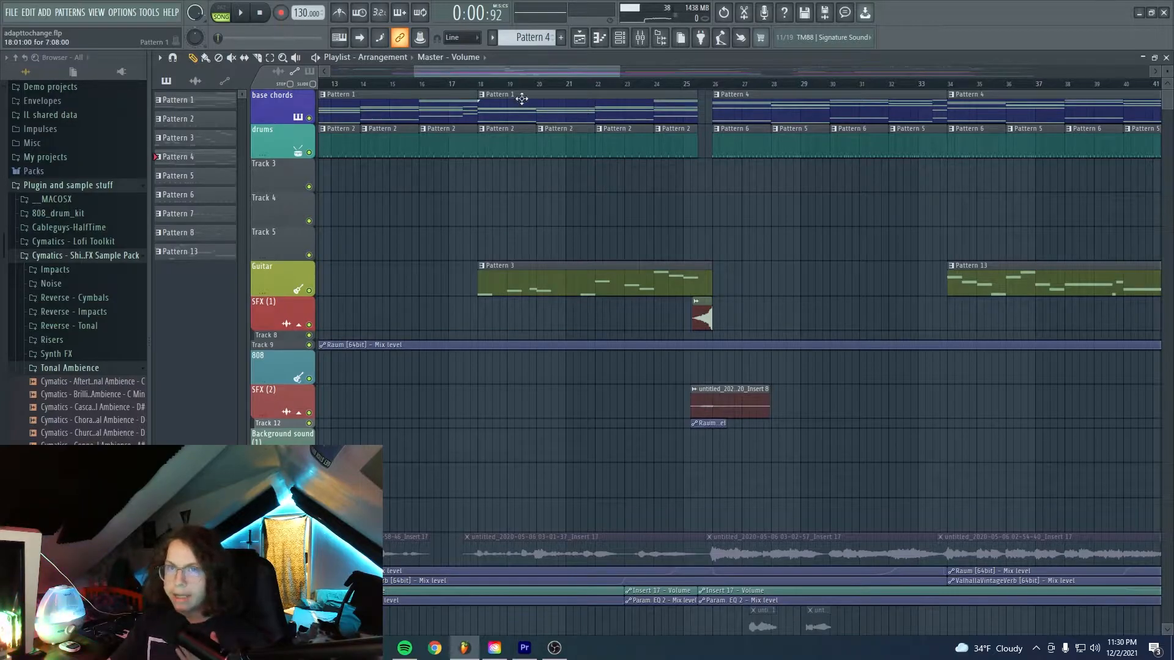
pyautogui.click(241, 12)
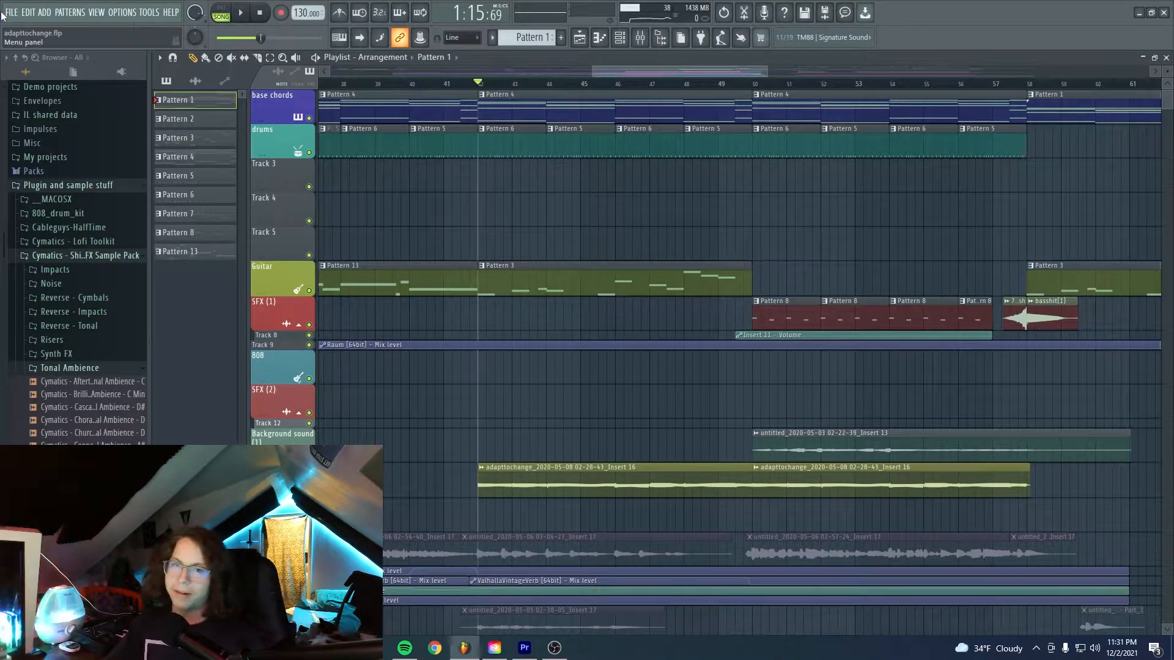
# Close adapttochange.flp without saving its changes
pyautogui.click(10, 12)
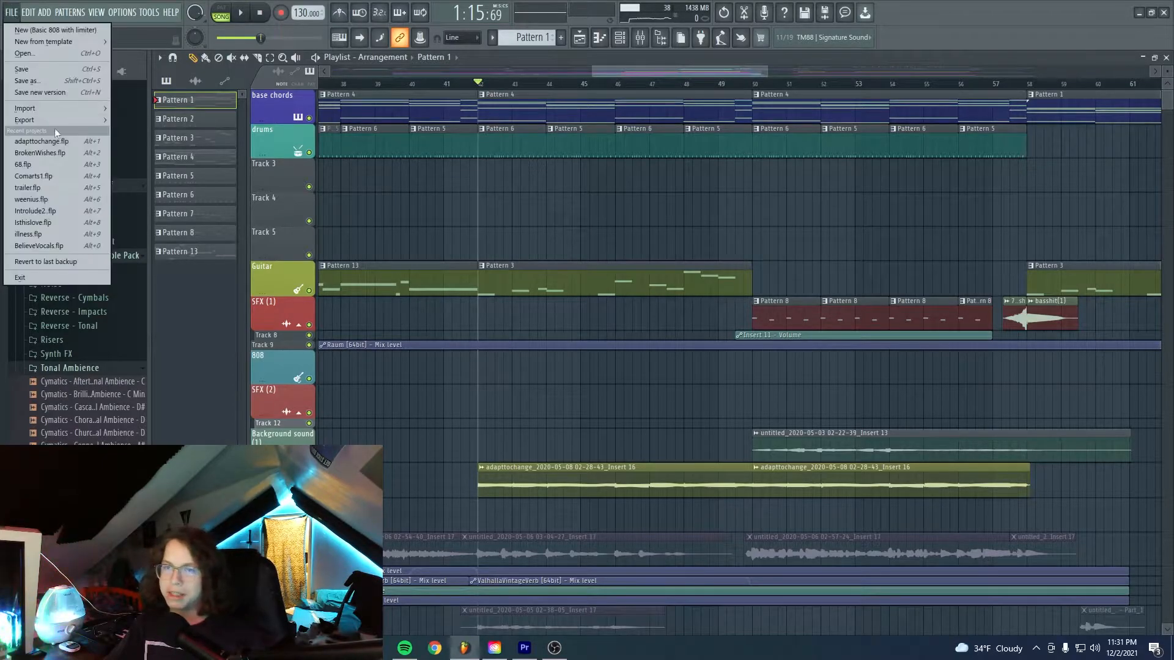
pyautogui.moveTo(24, 119)
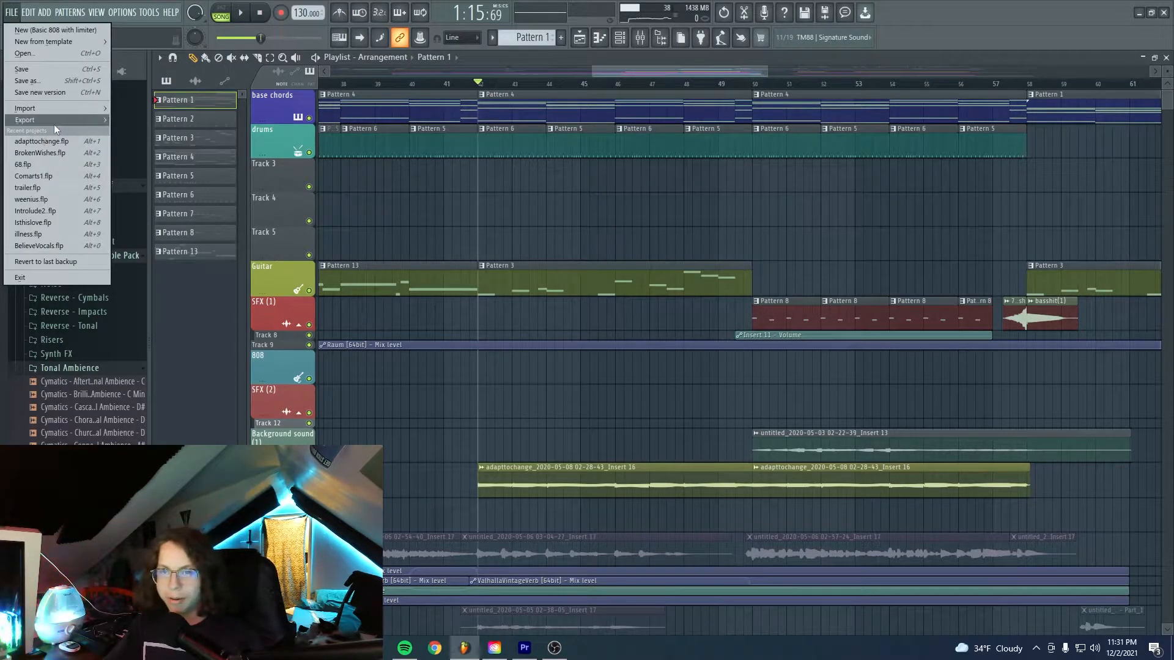
pyautogui.click(42, 140)
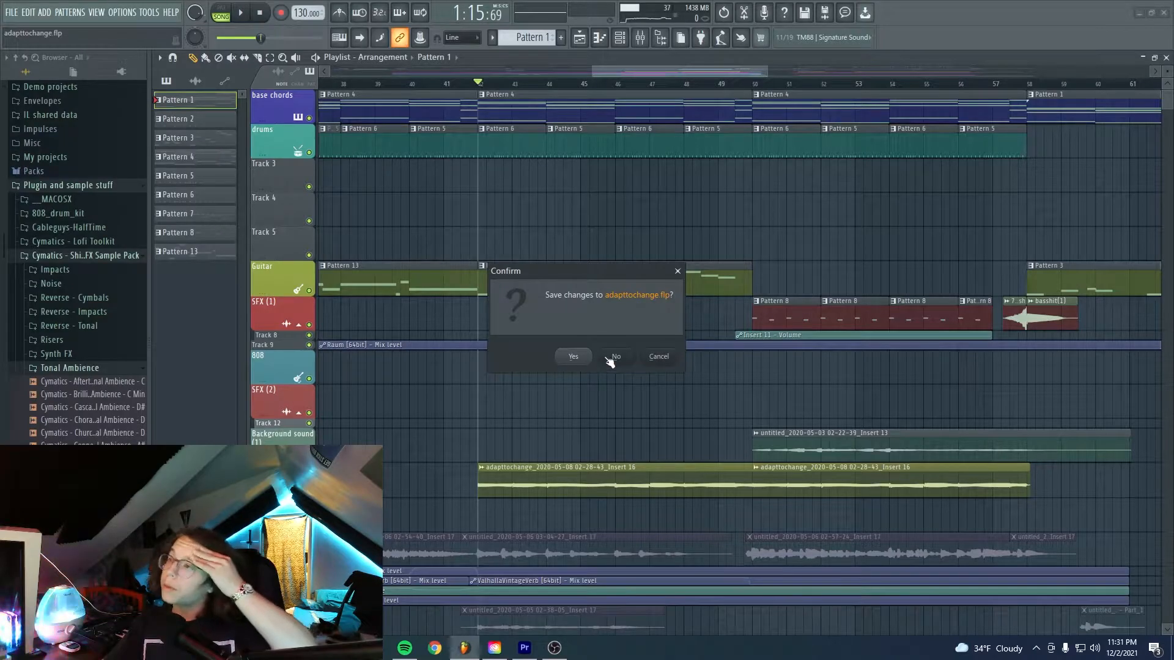
pyautogui.click(615, 356)
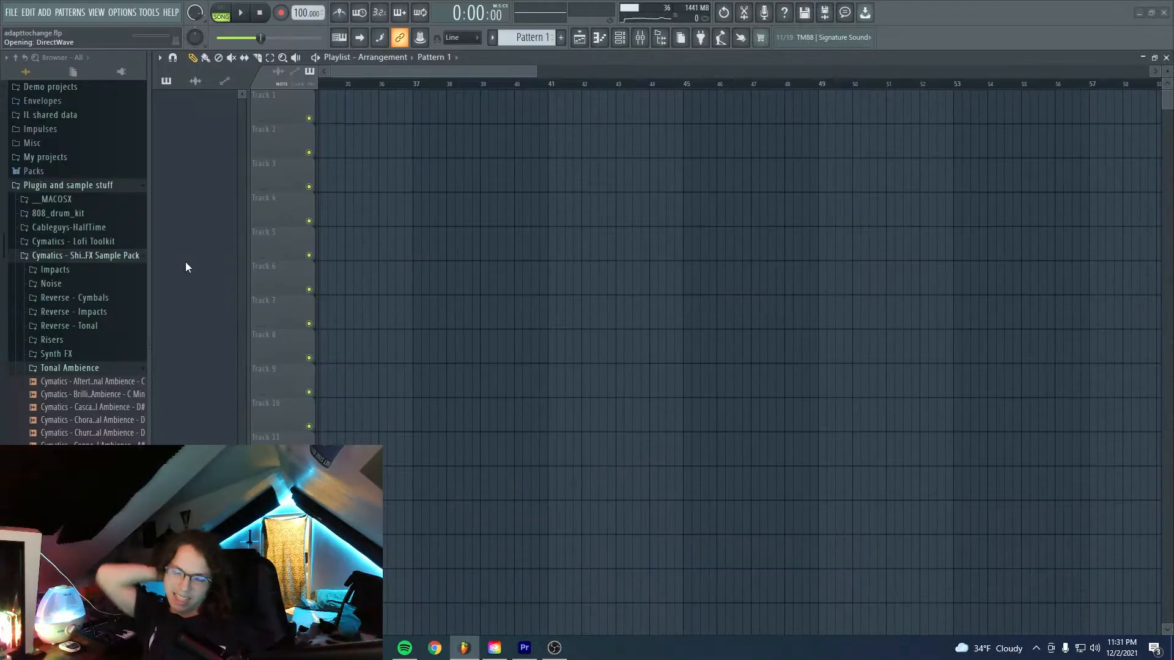